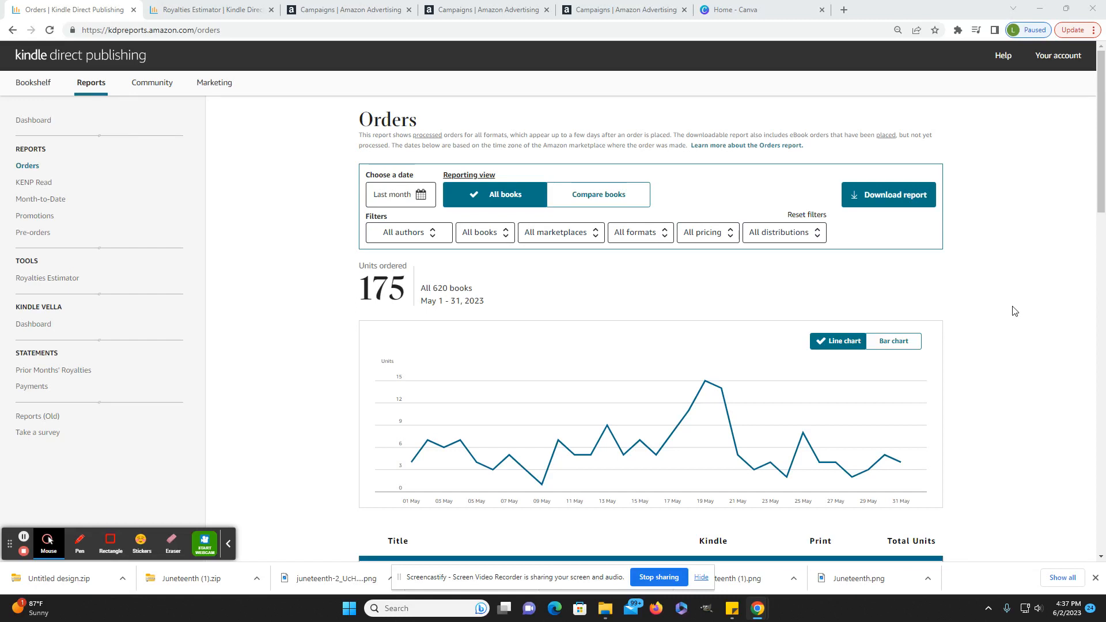
{"action": "mouse_move", "coordinate": [207, 9]}
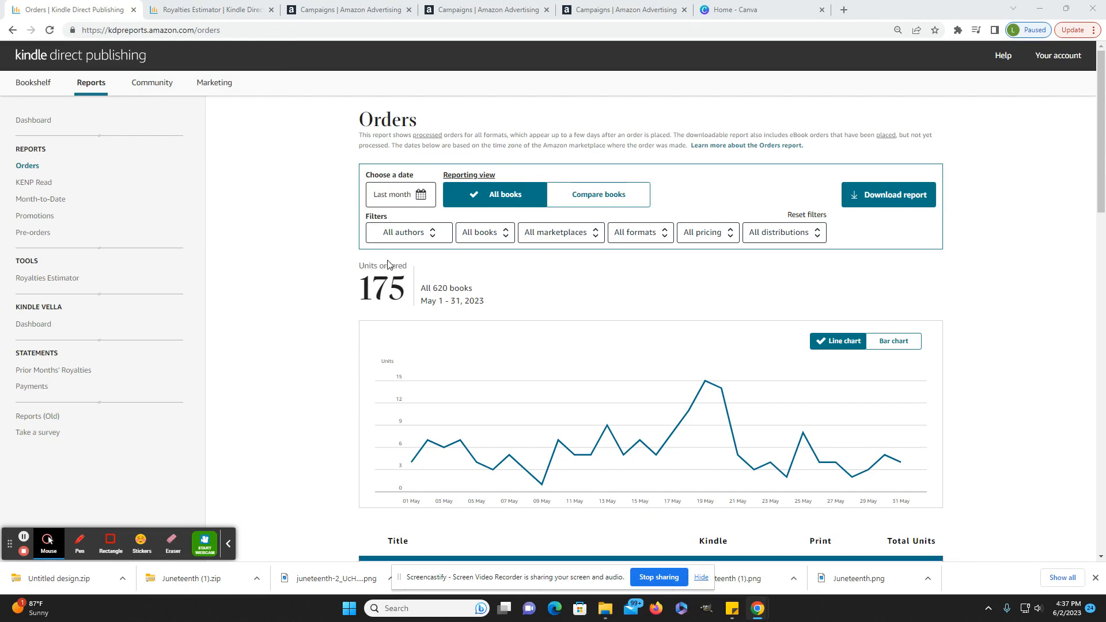
Step: Show the Royalties Estimator with about $513.54 estimated for May 2023 across all books
{"action": "left_click", "coordinate": [208, 10]}
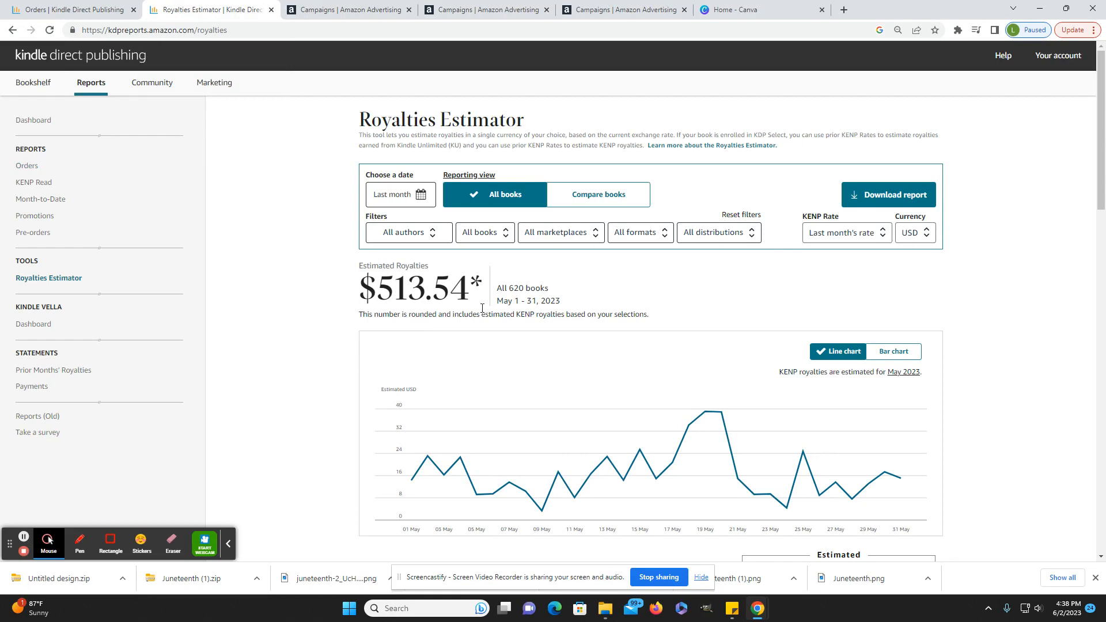
{"action": "mouse_move", "coordinate": [335, 320]}
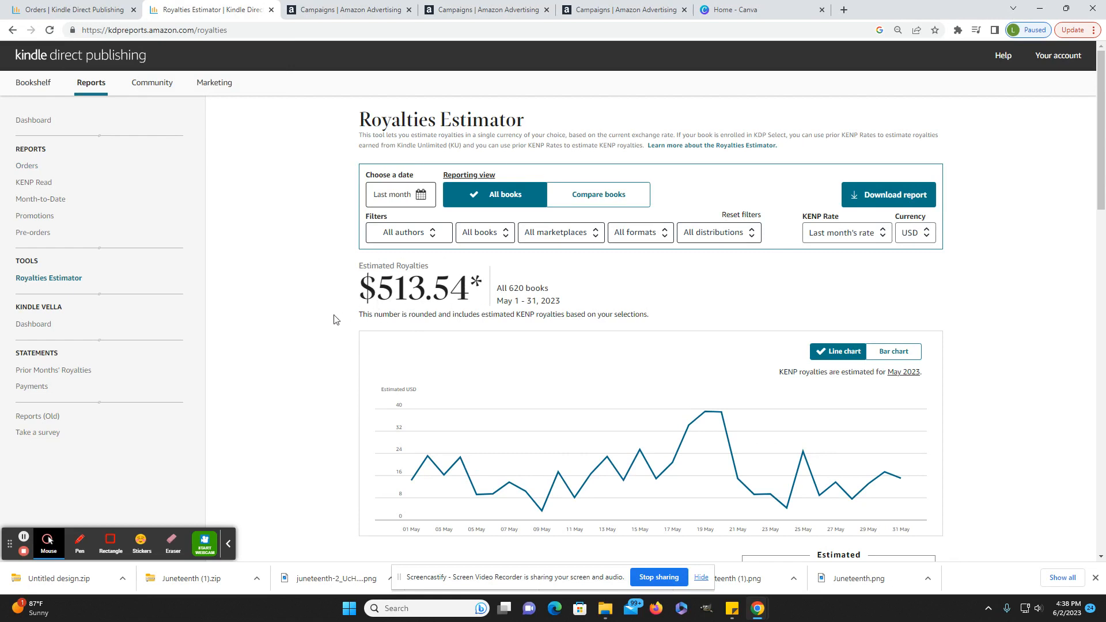
{"action": "mouse_move", "coordinate": [329, 320]}
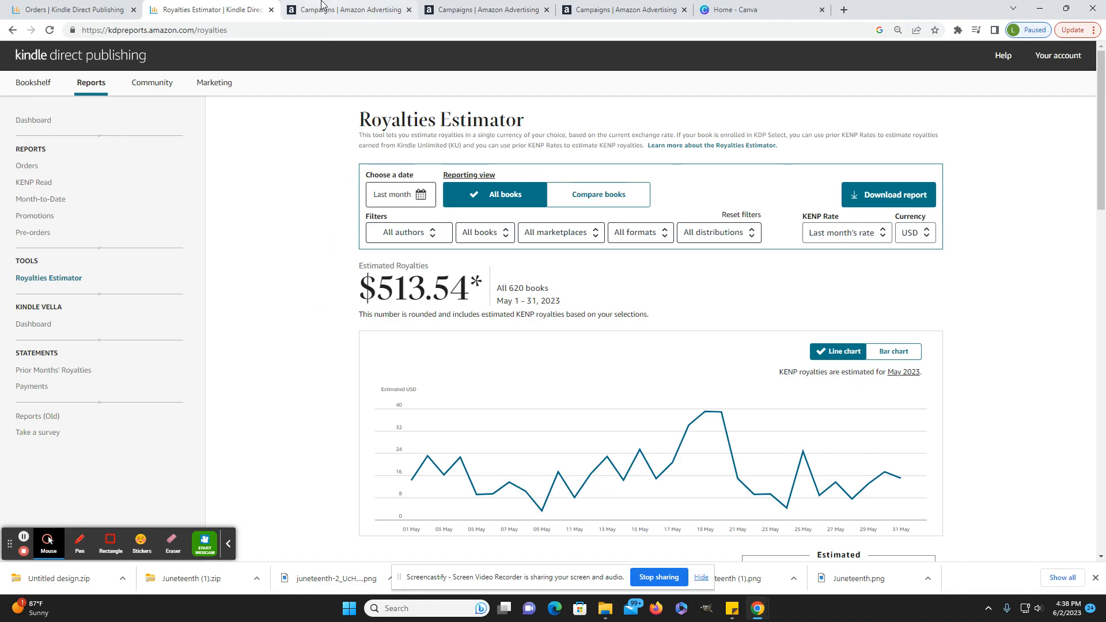
Step: Check US campaigns' May results ($6.57 spend, $0.00 sales), then switch to Canada's campaigns
{"action": "left_click", "coordinate": [347, 9]}
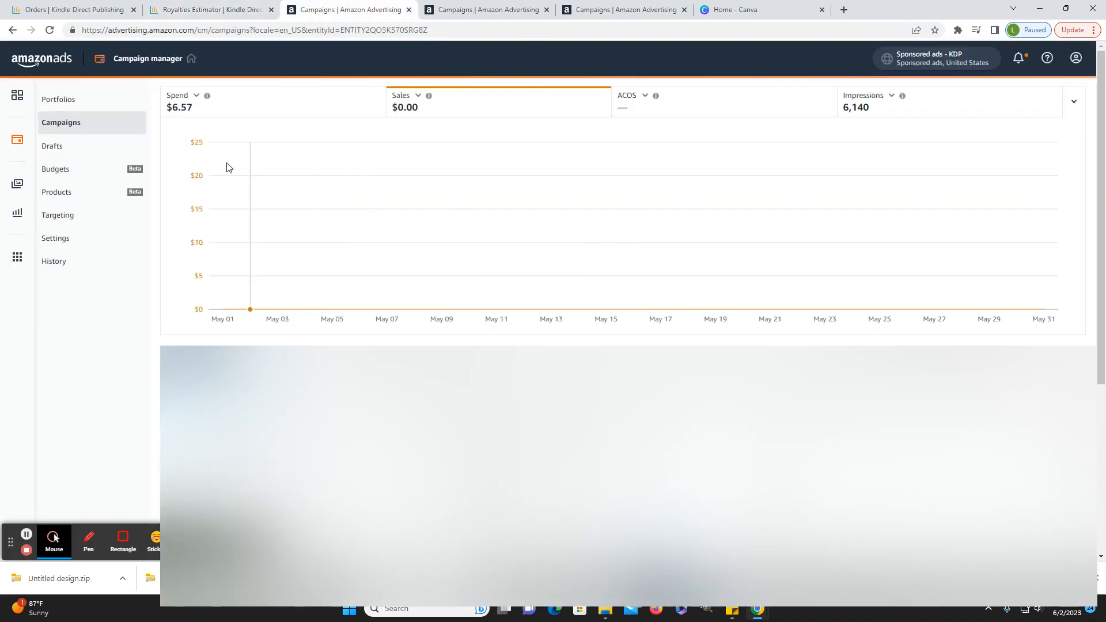
{"action": "mouse_move", "coordinate": [131, 112]}
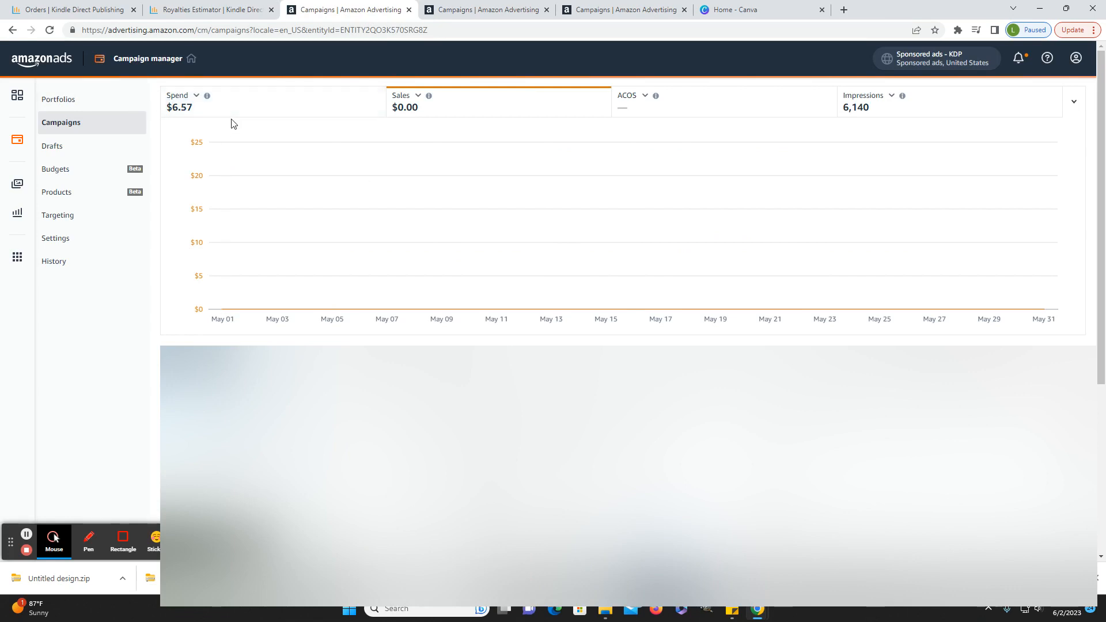
{"action": "mouse_move", "coordinate": [496, 135]}
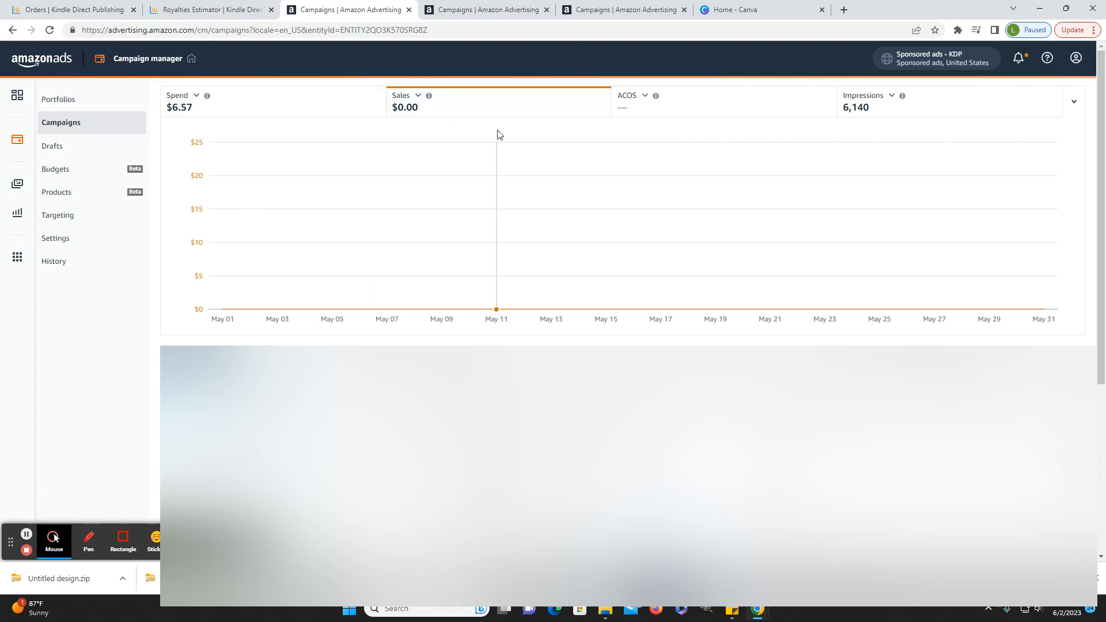
{"action": "mouse_move", "coordinate": [987, 304]}
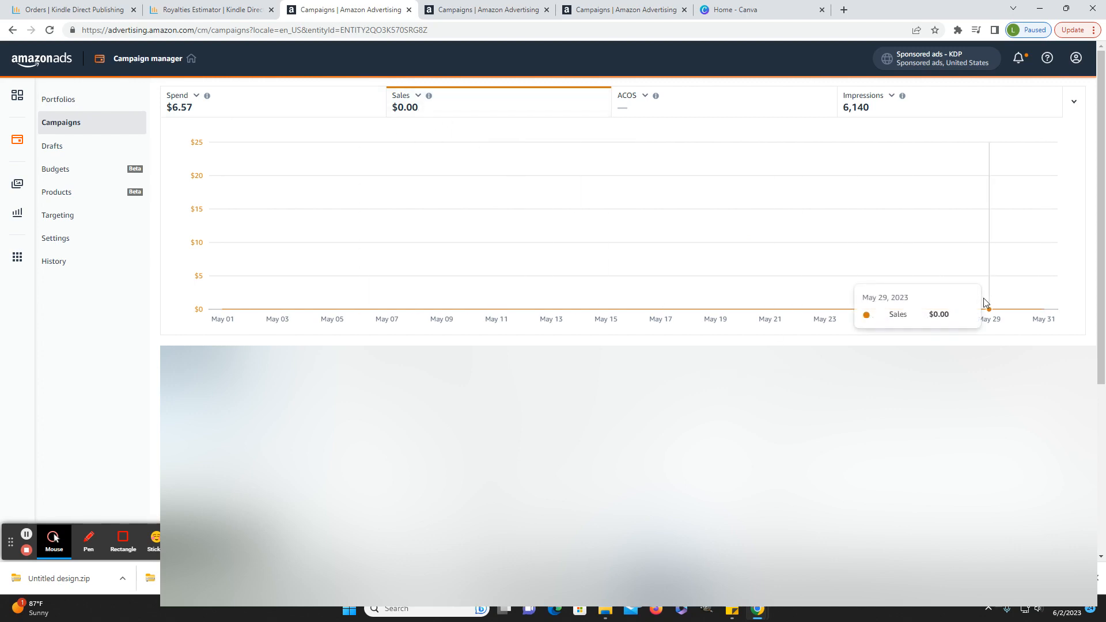
{"action": "mouse_move", "coordinate": [511, 248]}
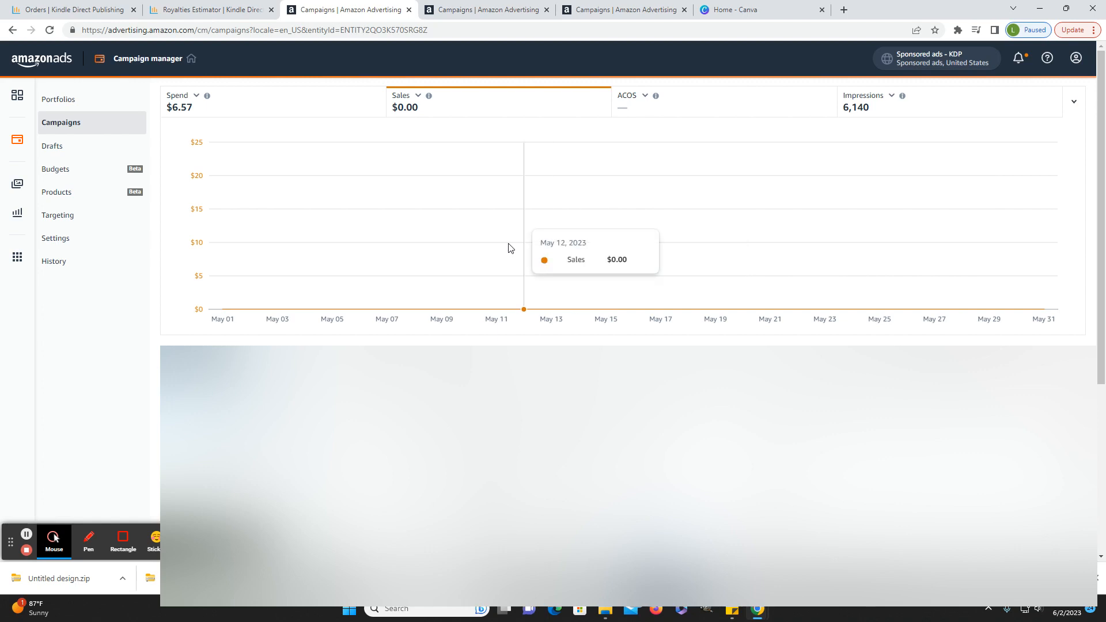
{"action": "mouse_move", "coordinate": [474, 132]}
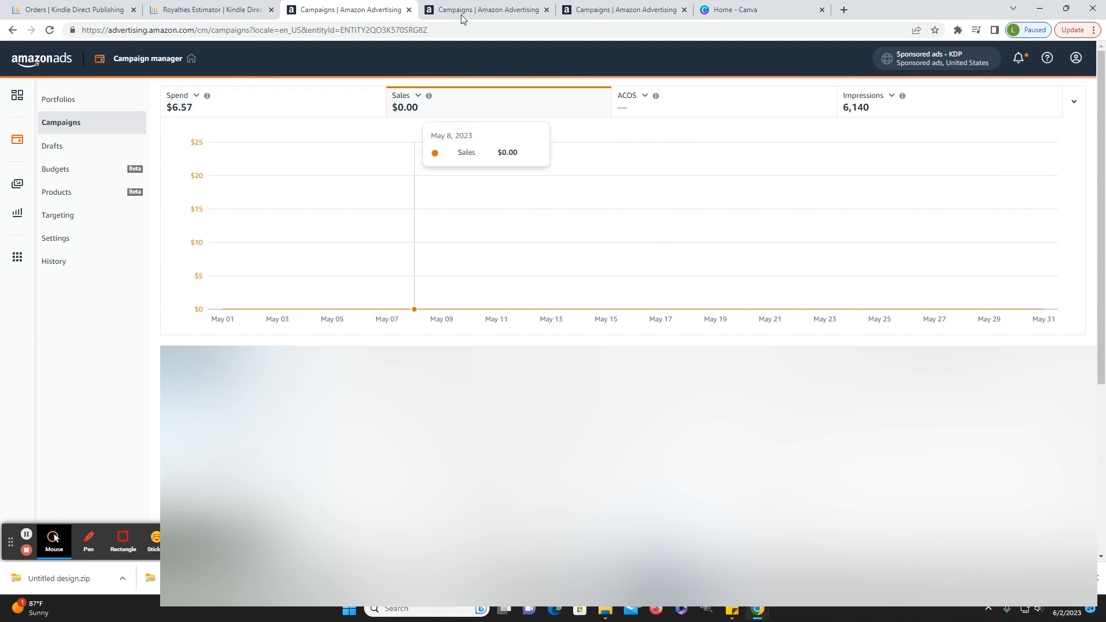
{"action": "left_click", "coordinate": [486, 9]}
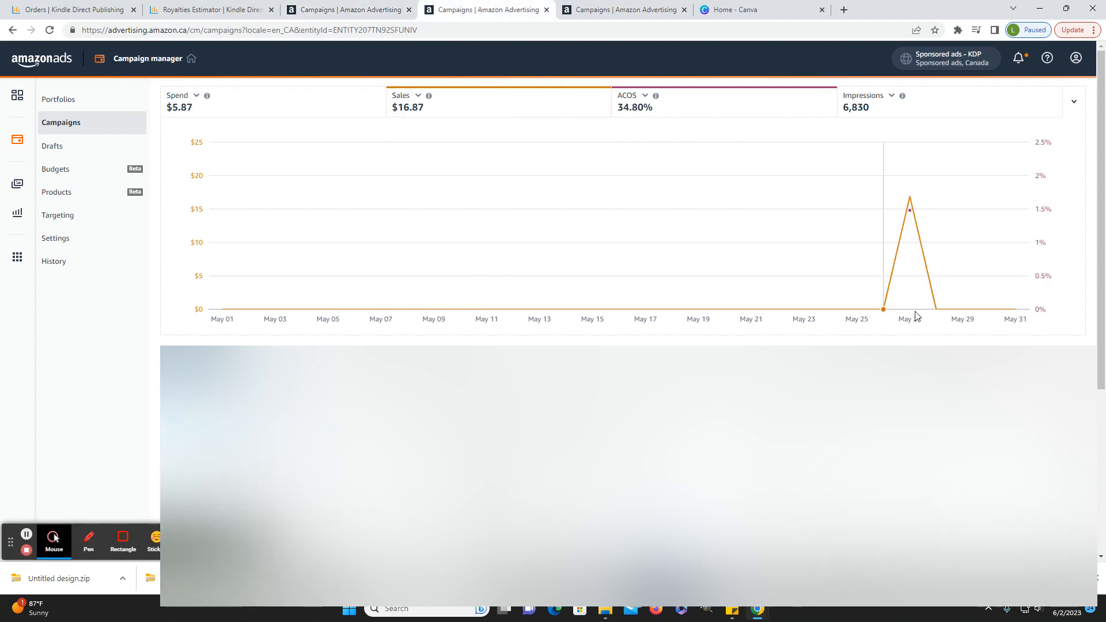
{"action": "mouse_move", "coordinate": [910, 196]}
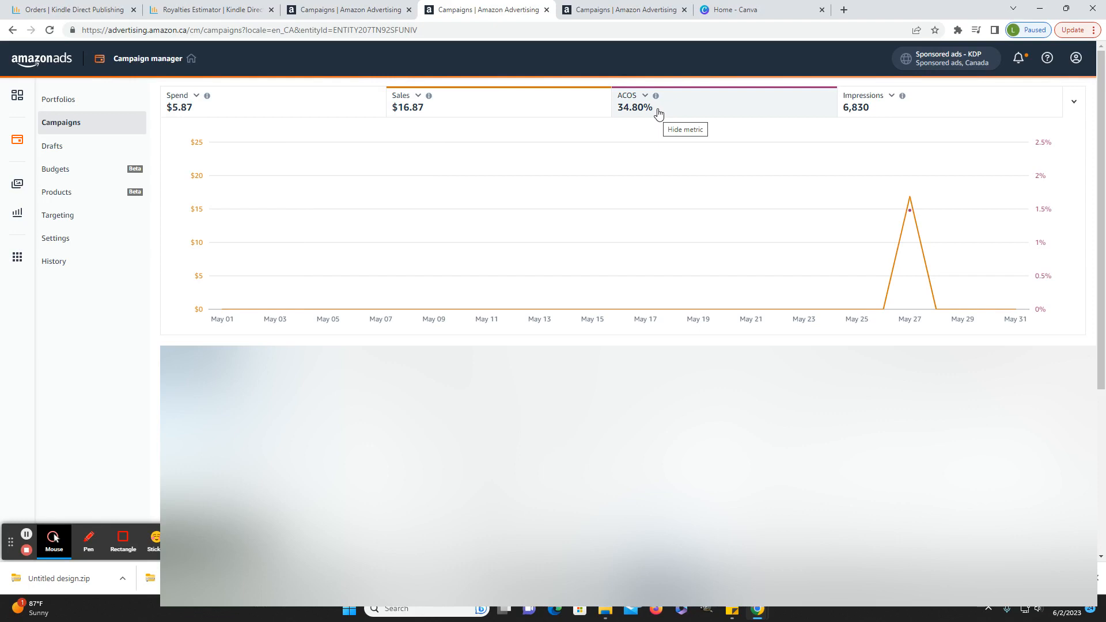
Step: Bring up UK campaigns for May: £15.00 spend, £25.65 sales, 58.48% ACOS
{"action": "left_click", "coordinate": [623, 10]}
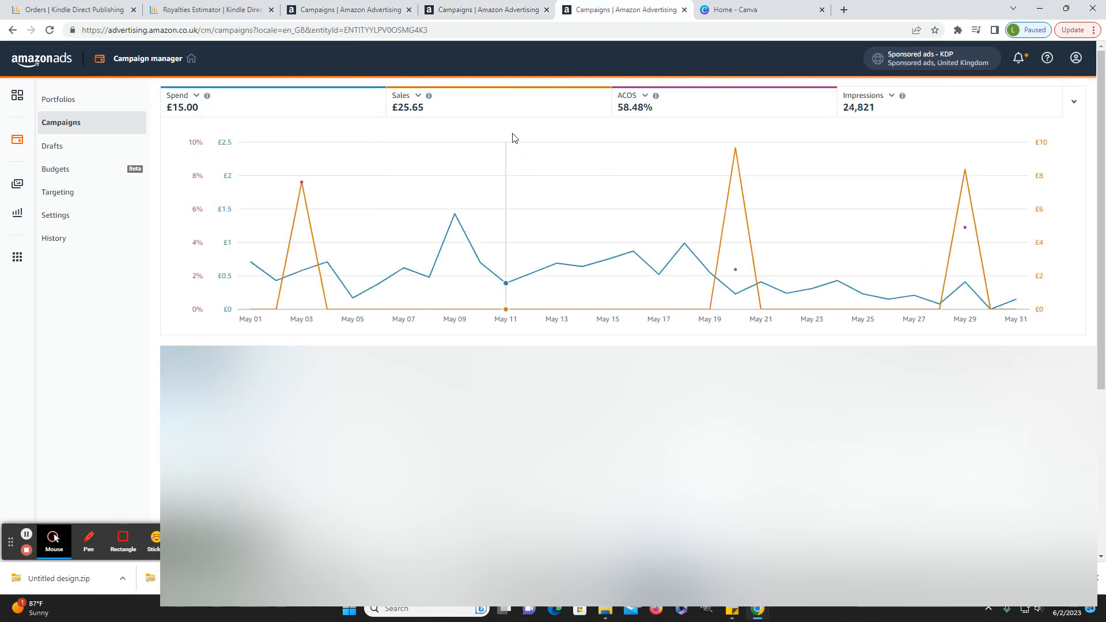
{"action": "mouse_move", "coordinate": [633, 251]}
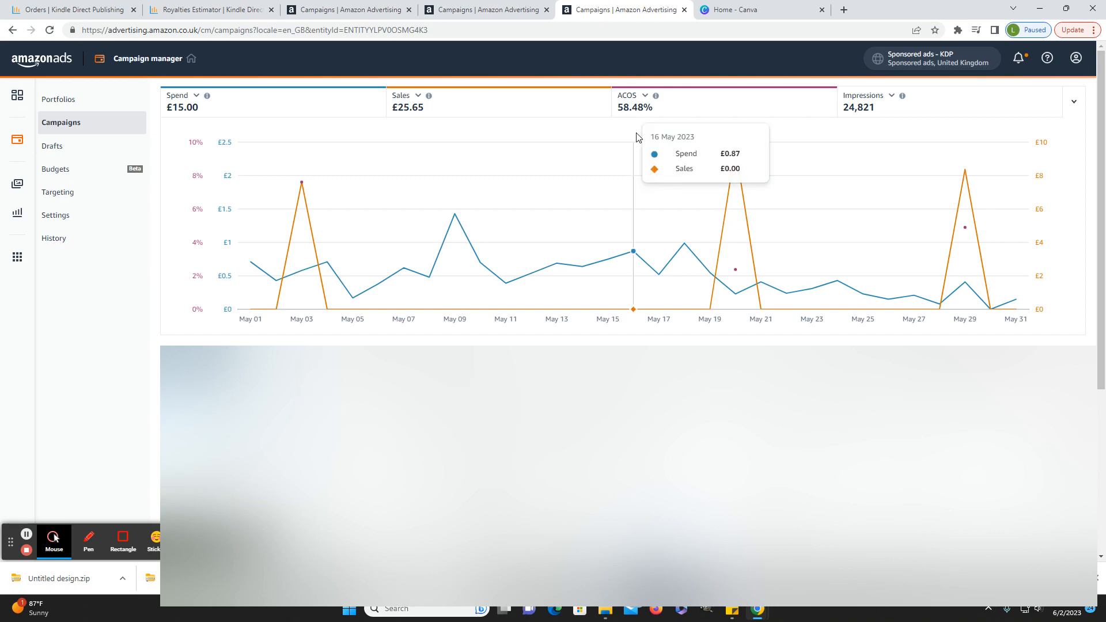
{"action": "mouse_move", "coordinate": [541, 162]}
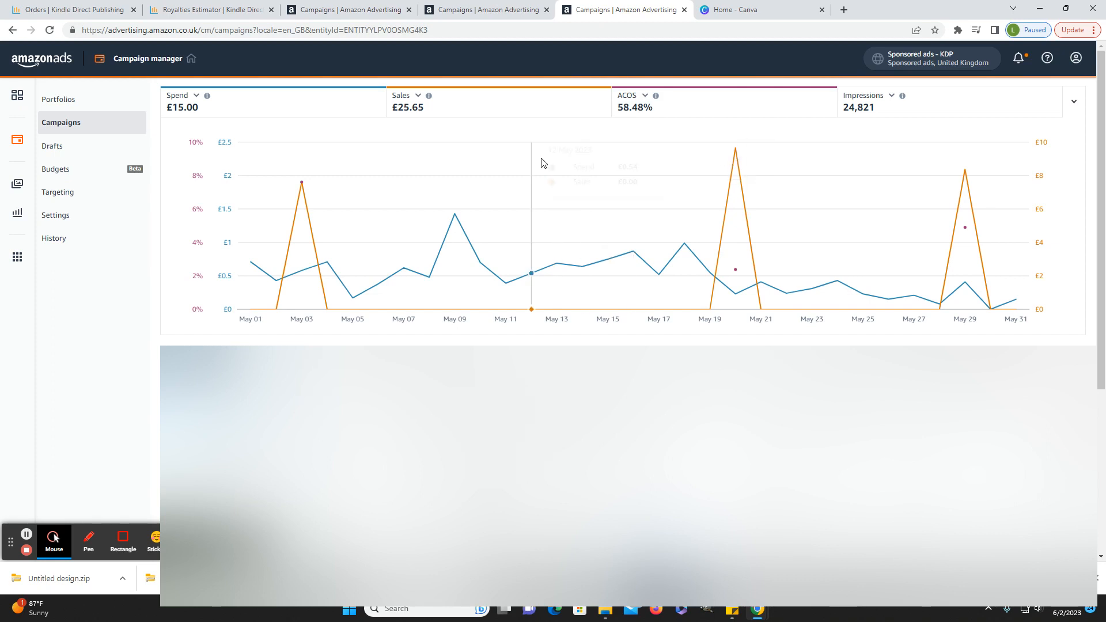
{"action": "mouse_move", "coordinate": [451, 122]}
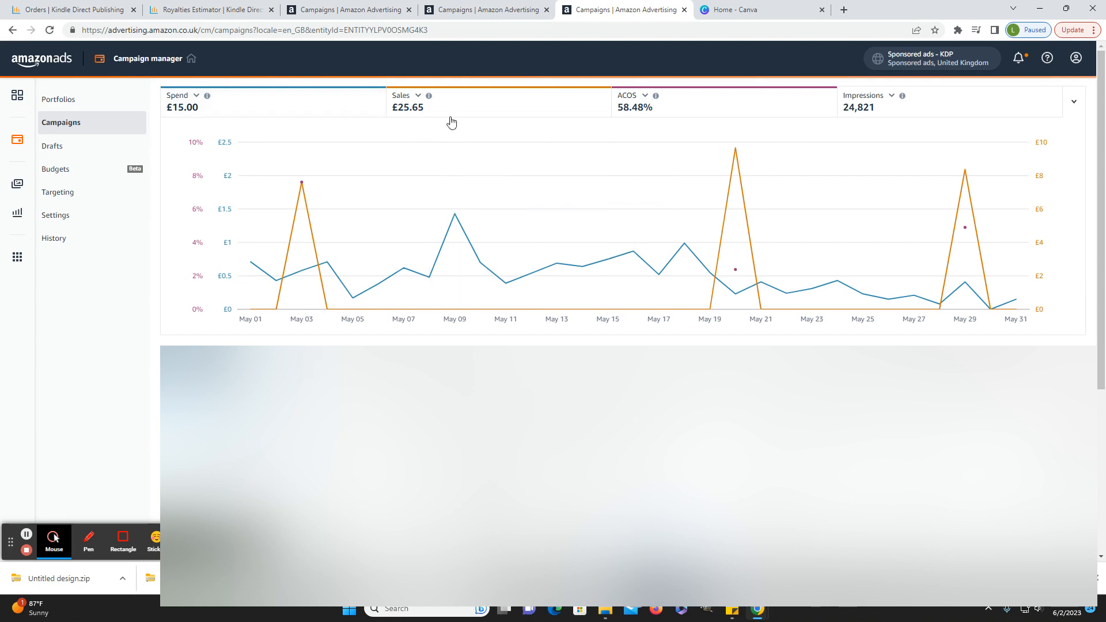
Step: Return to Canada's May results: $5.87 spend, $16.87 sales, 34.80% ACOS
{"action": "left_click", "coordinate": [486, 9]}
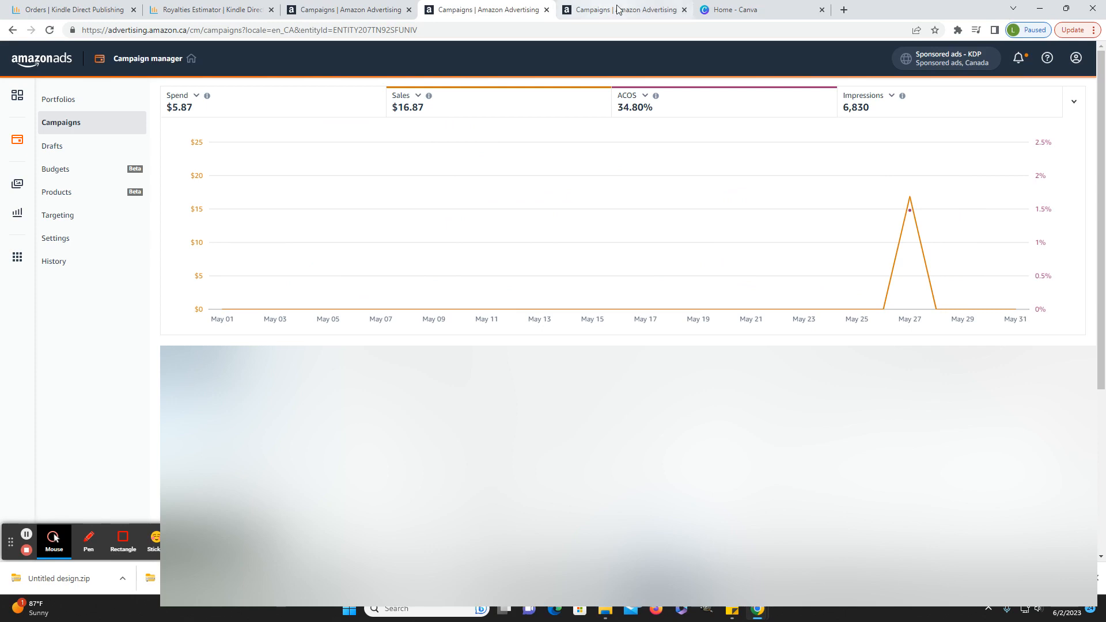
Step: Reopen the UK campaigns showing £15.00 May spend, £25.65 sales, 58.48% ACOS
{"action": "left_click", "coordinate": [624, 9]}
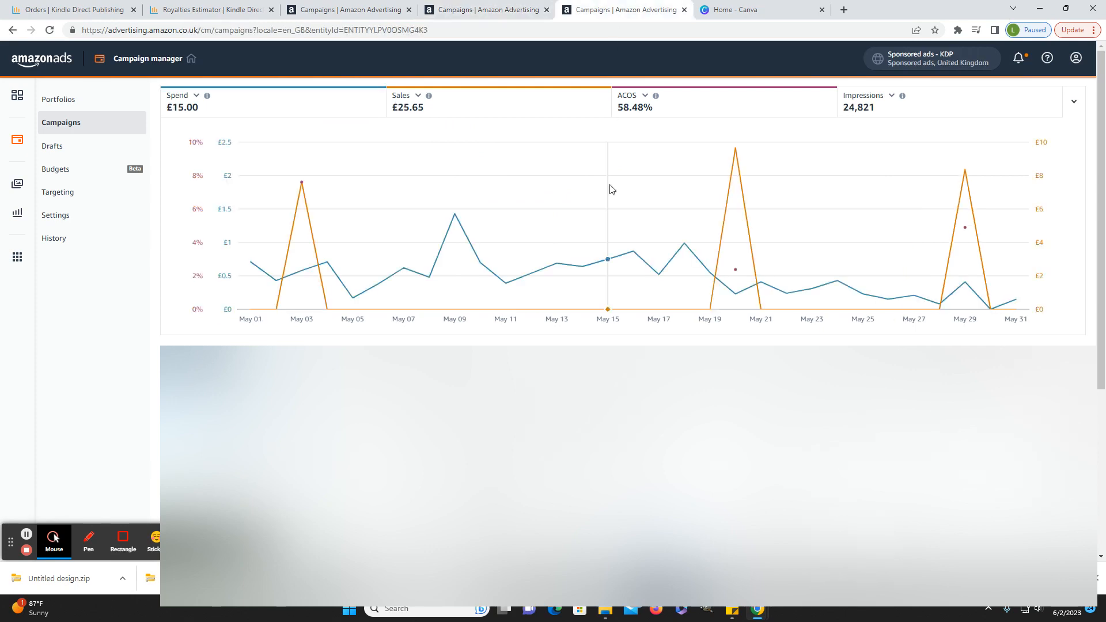
{"action": "mouse_move", "coordinate": [518, 243]}
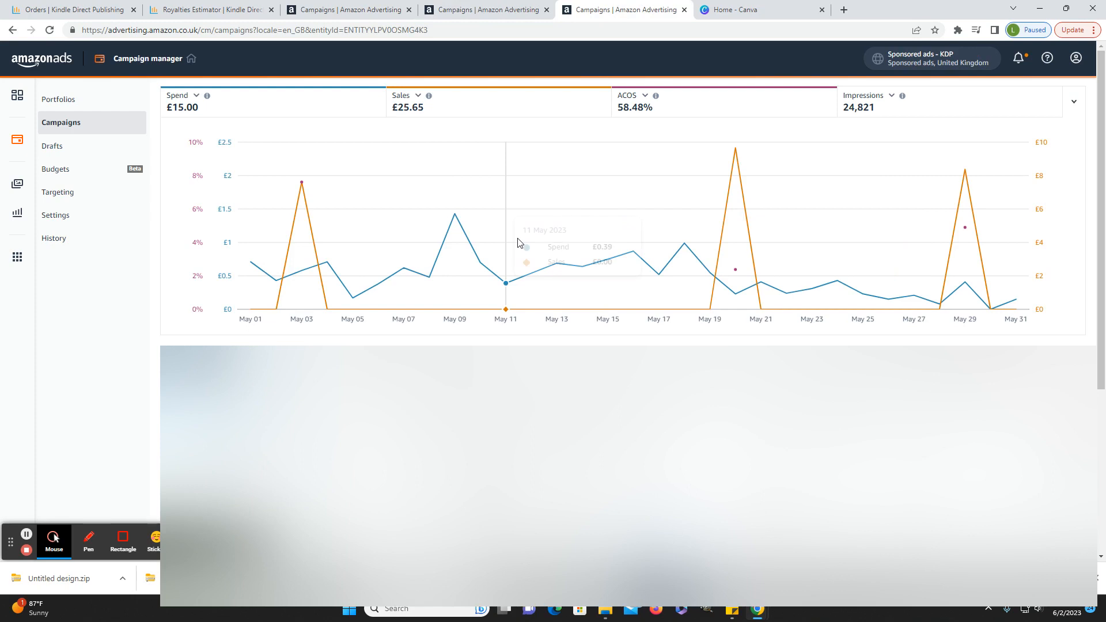
{"action": "mouse_move", "coordinate": [505, 283]}
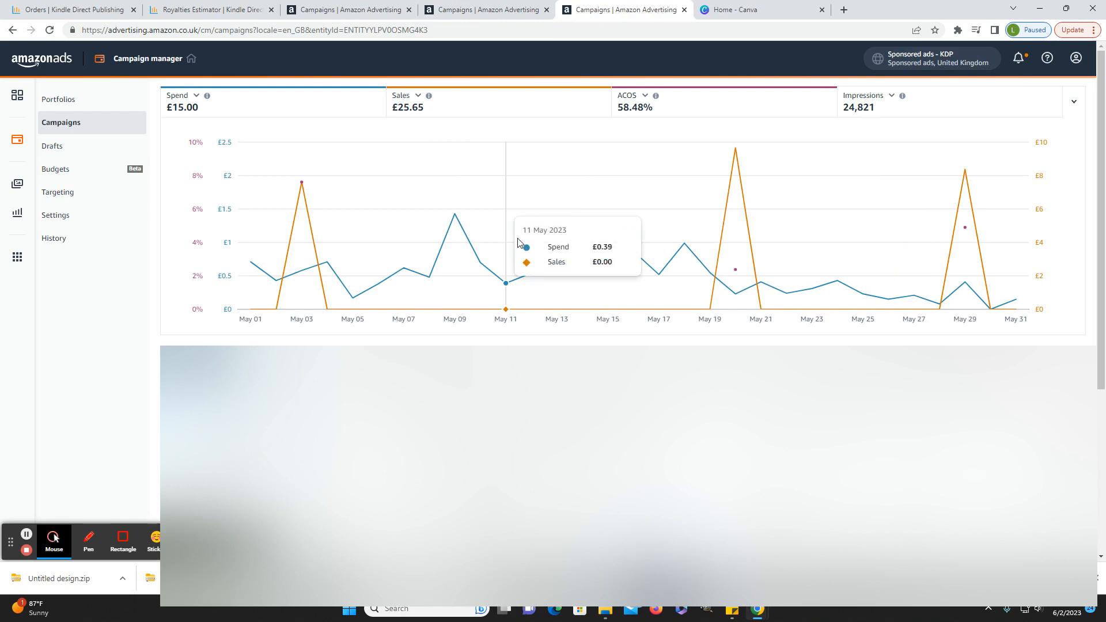
{"action": "mouse_move", "coordinate": [631, 192]}
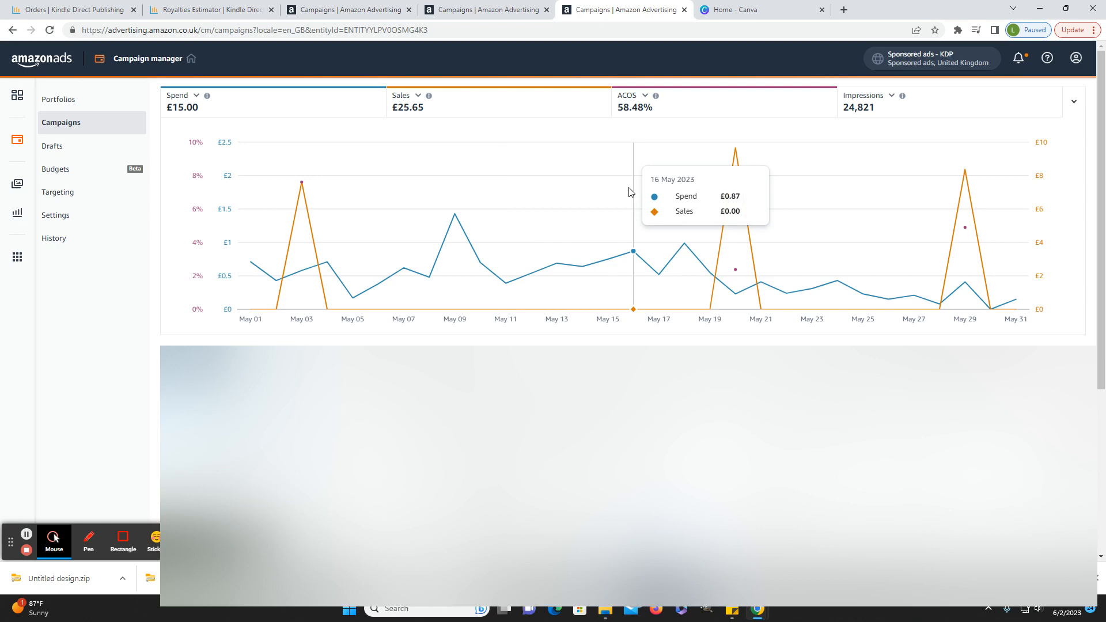
{"action": "mouse_move", "coordinate": [527, 212]}
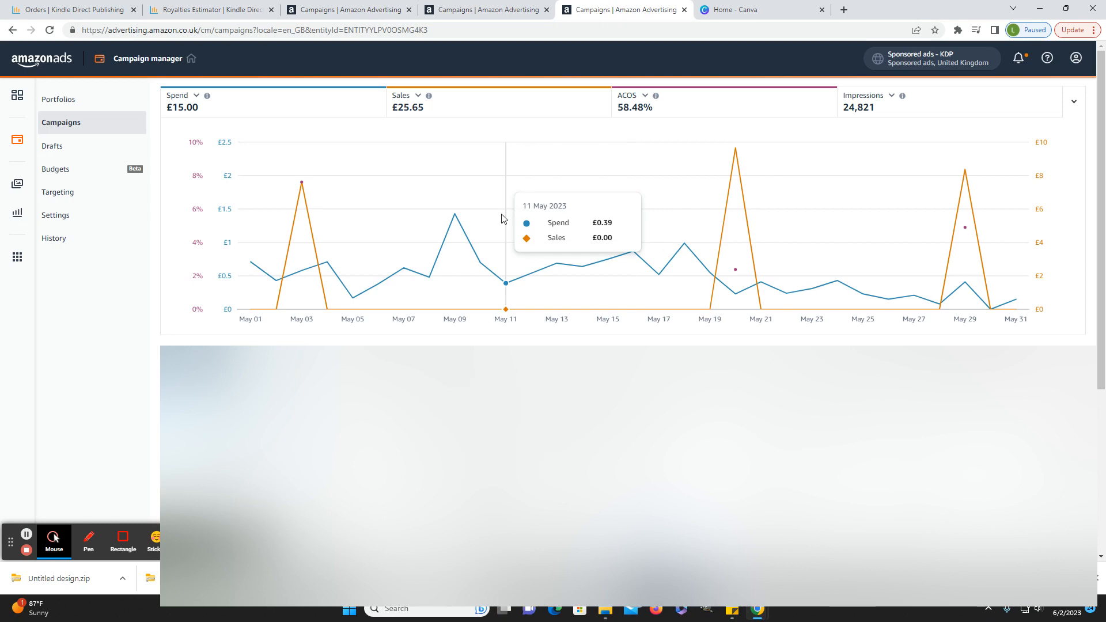
{"action": "mouse_move", "coordinate": [570, 190]}
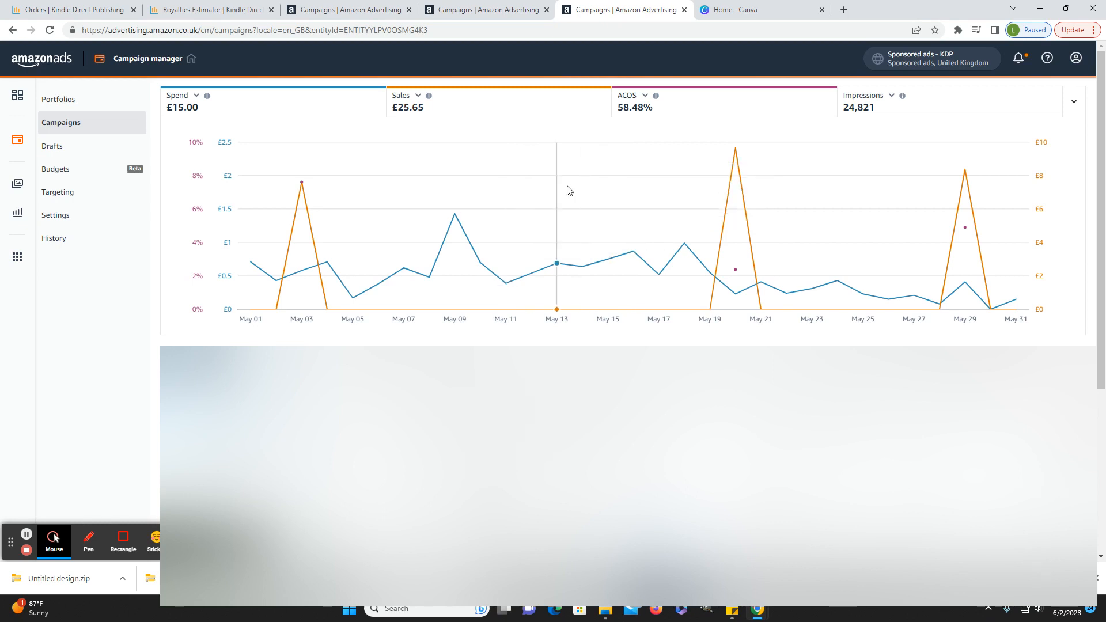
{"action": "mouse_move", "coordinate": [557, 263]}
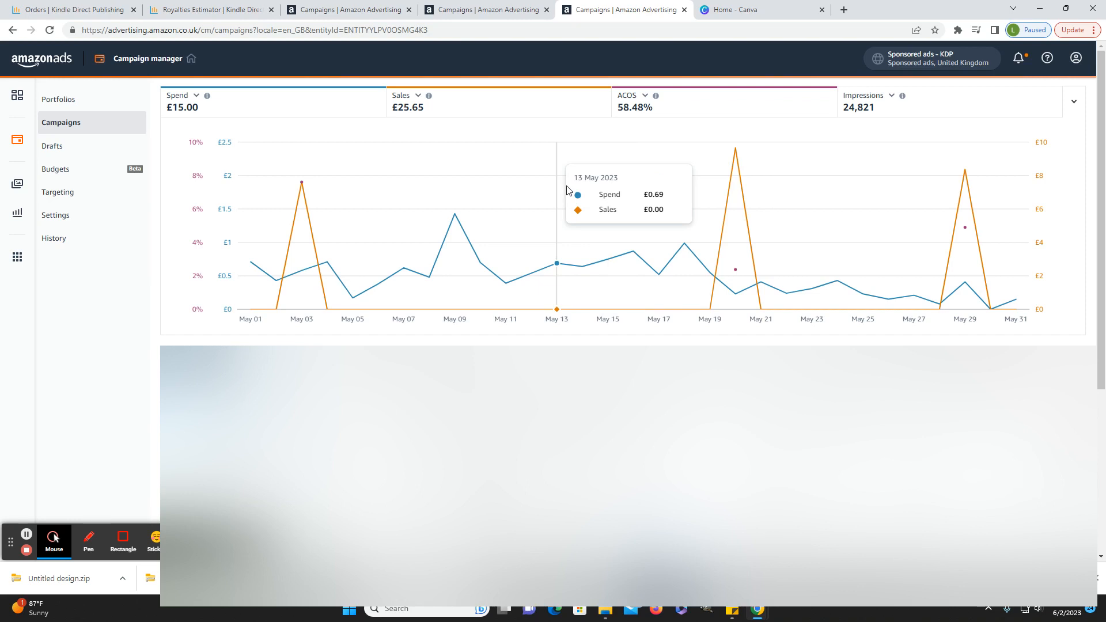
{"action": "mouse_move", "coordinate": [455, 214]}
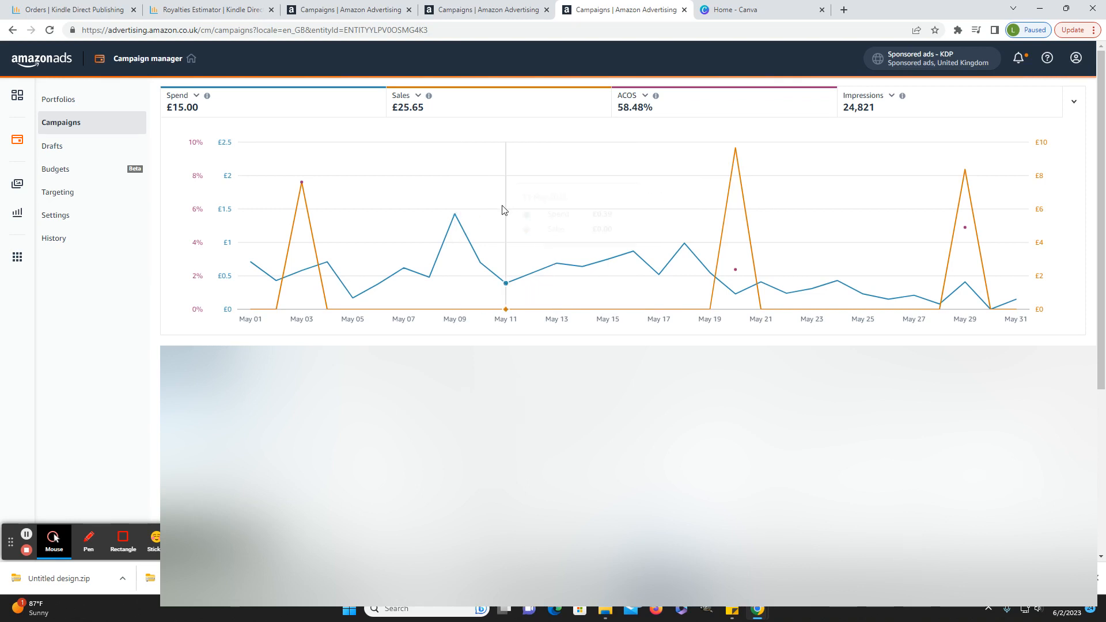
{"action": "mouse_move", "coordinate": [506, 283]}
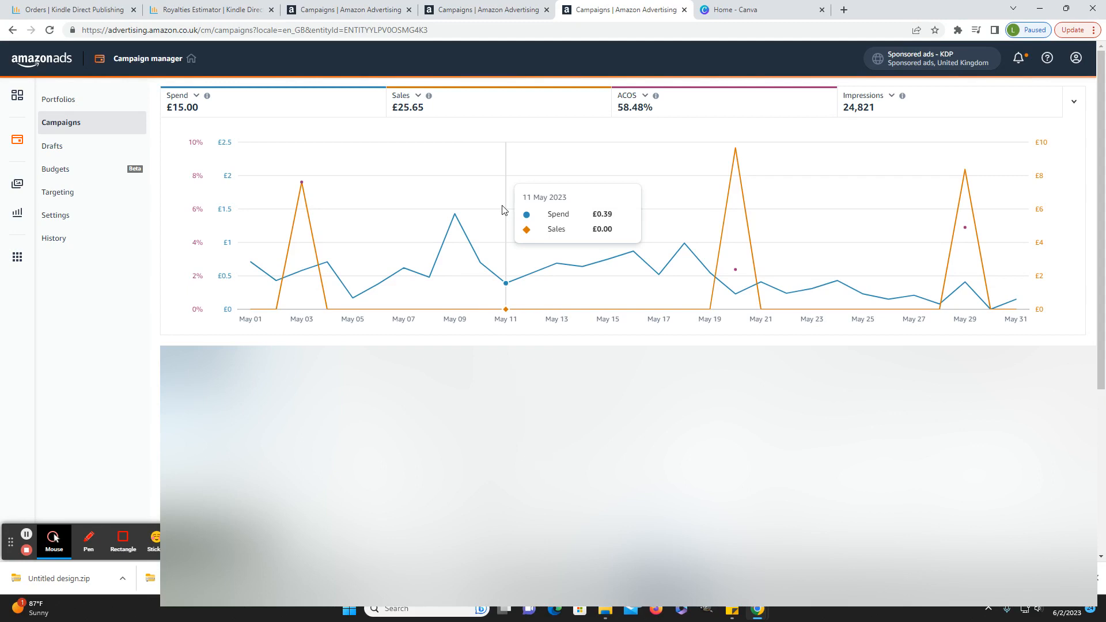